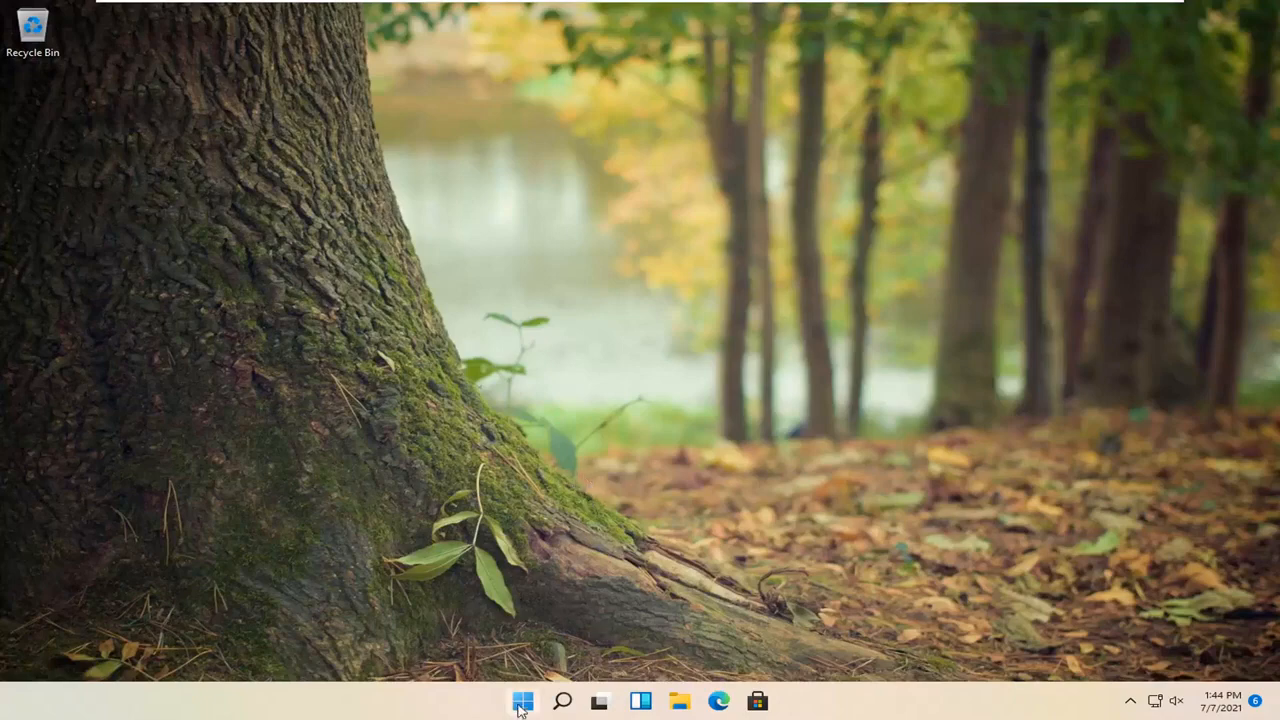
- Launch the Settings app from the Start button's quick link menu
{"action": "right_click", "coordinate": [524, 700]}
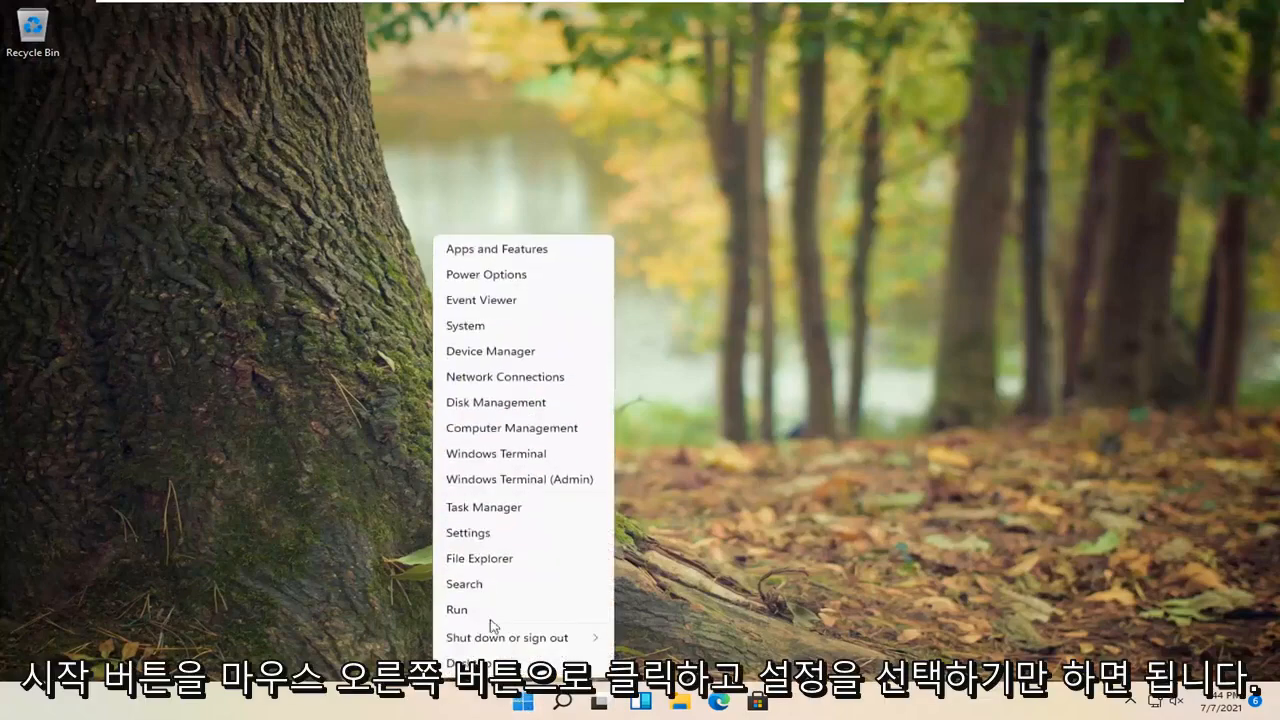
{"action": "left_click", "coordinate": [476, 536]}
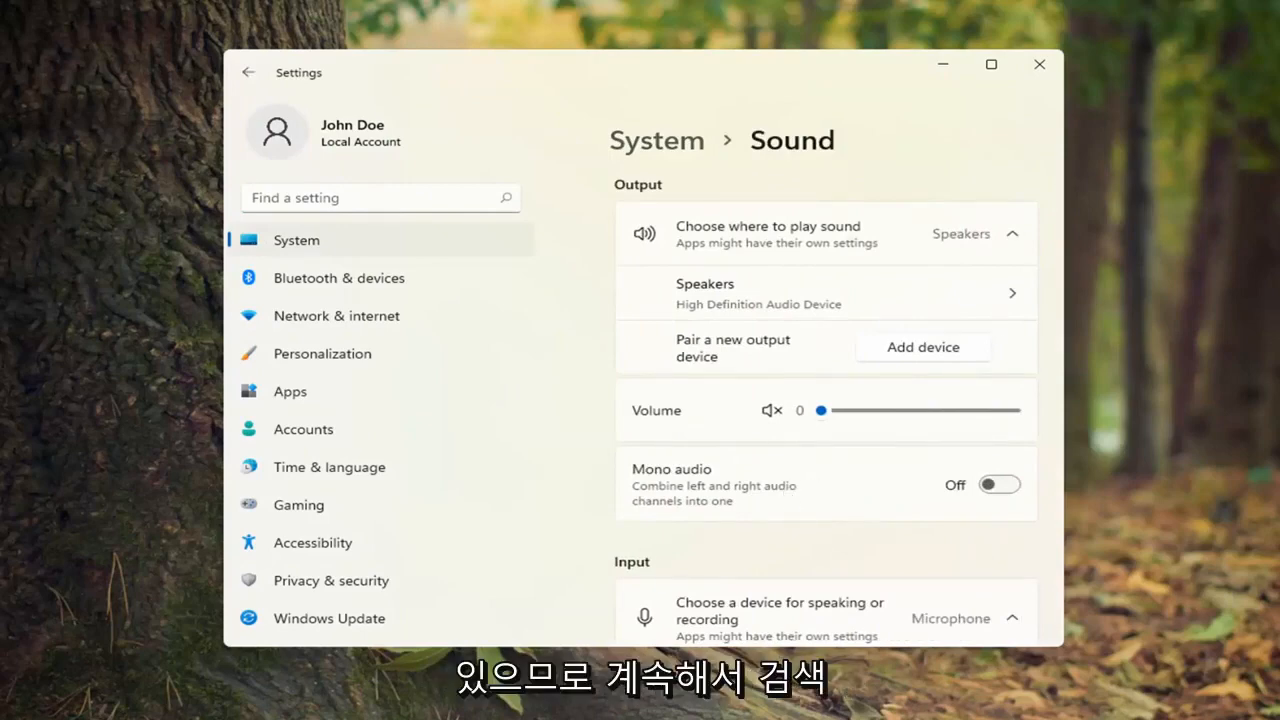
{"action": "mouse_move", "coordinate": [756, 492]}
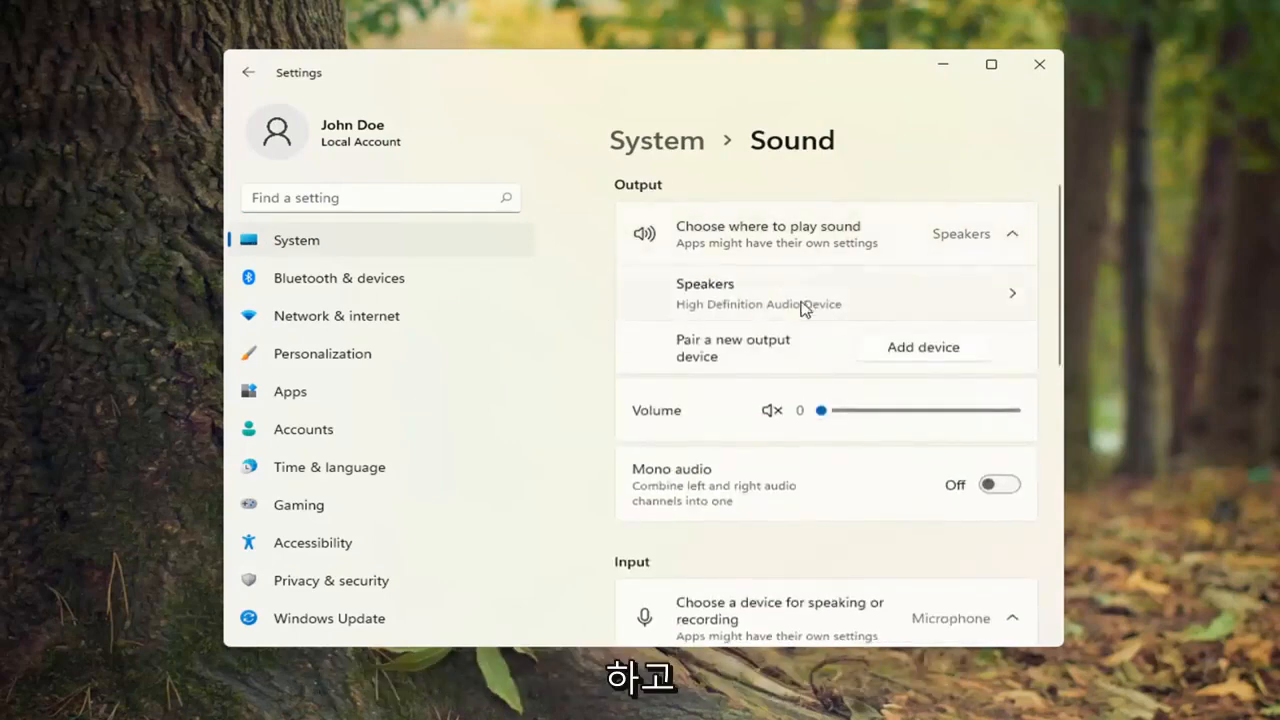
{"action": "mouse_move", "coordinate": [936, 300]}
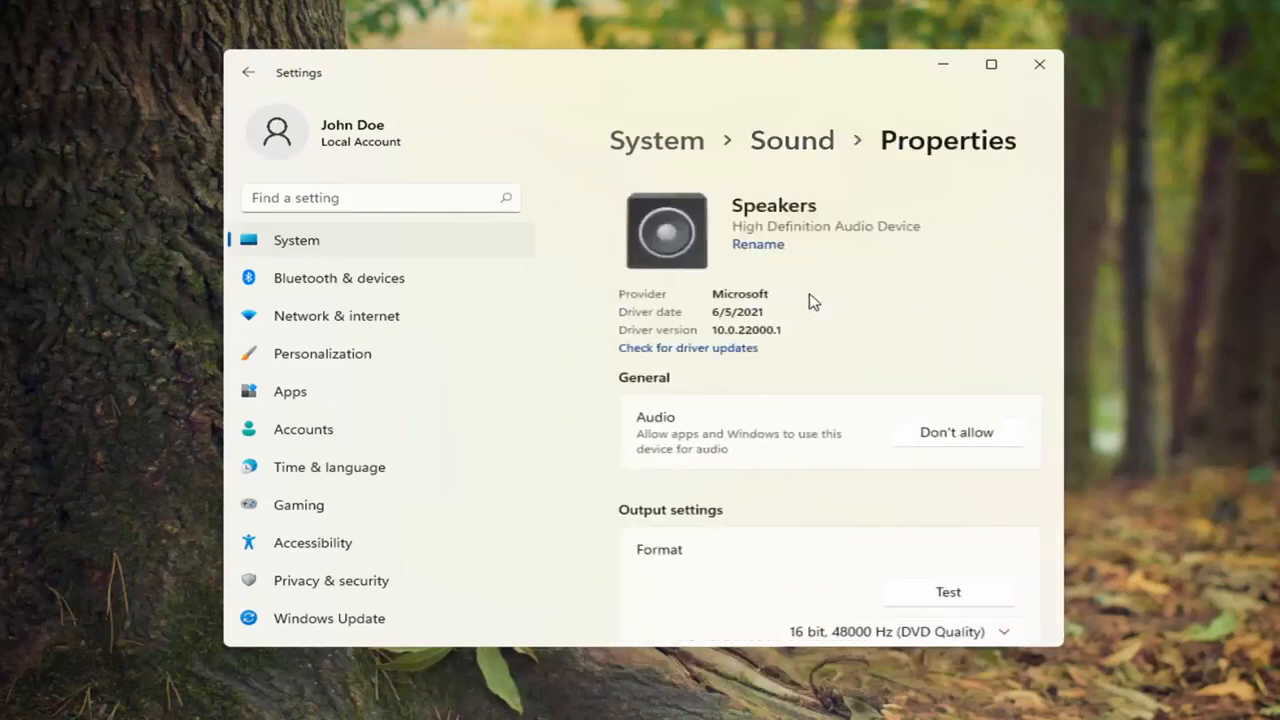
- Scroll through the Speakers properties, return to Sound, and begin Add device for a new output device
{"action": "scroll", "scroll_direction": "down", "scroll_amount": 3}
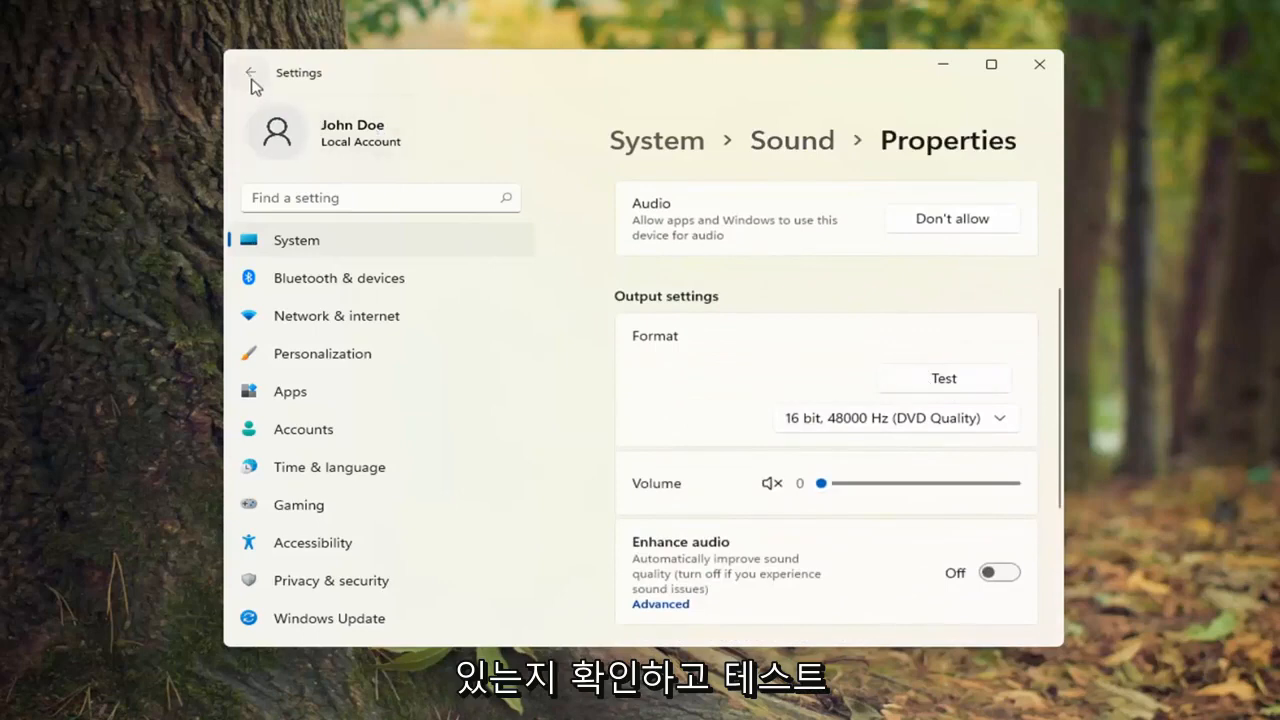
{"action": "left_click", "coordinate": [250, 72]}
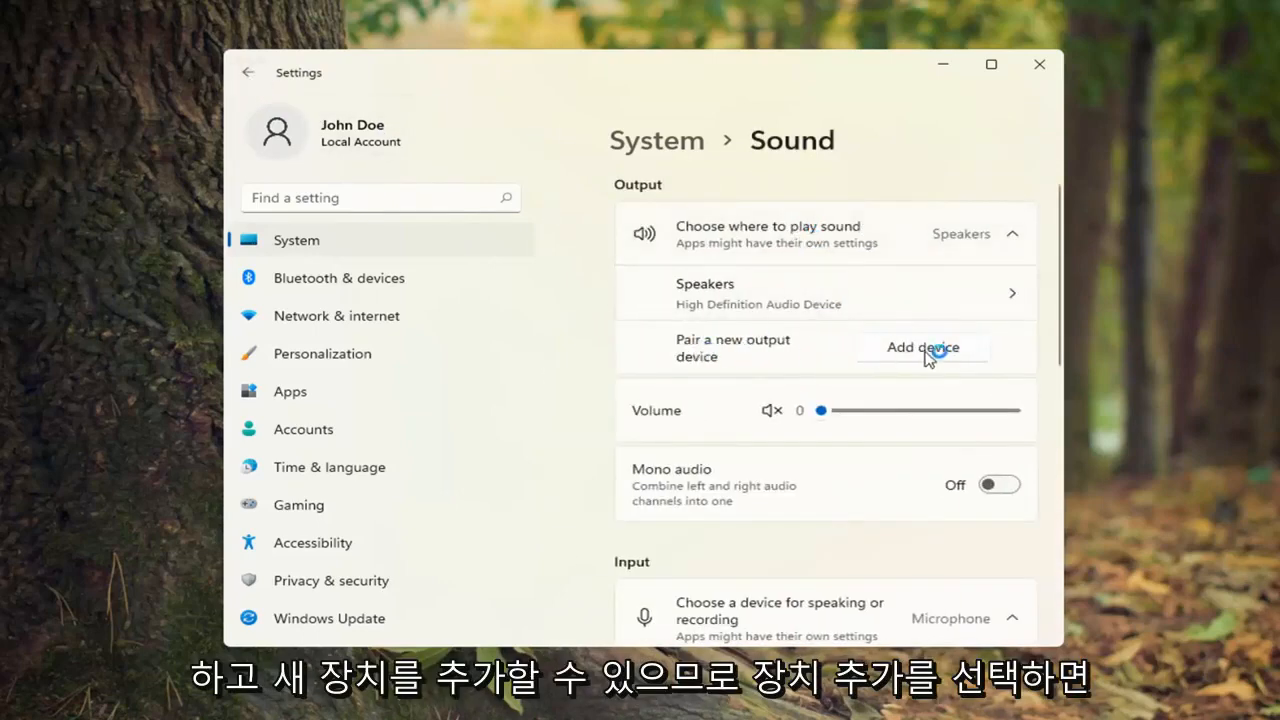
{"action": "left_click", "coordinate": [920, 348]}
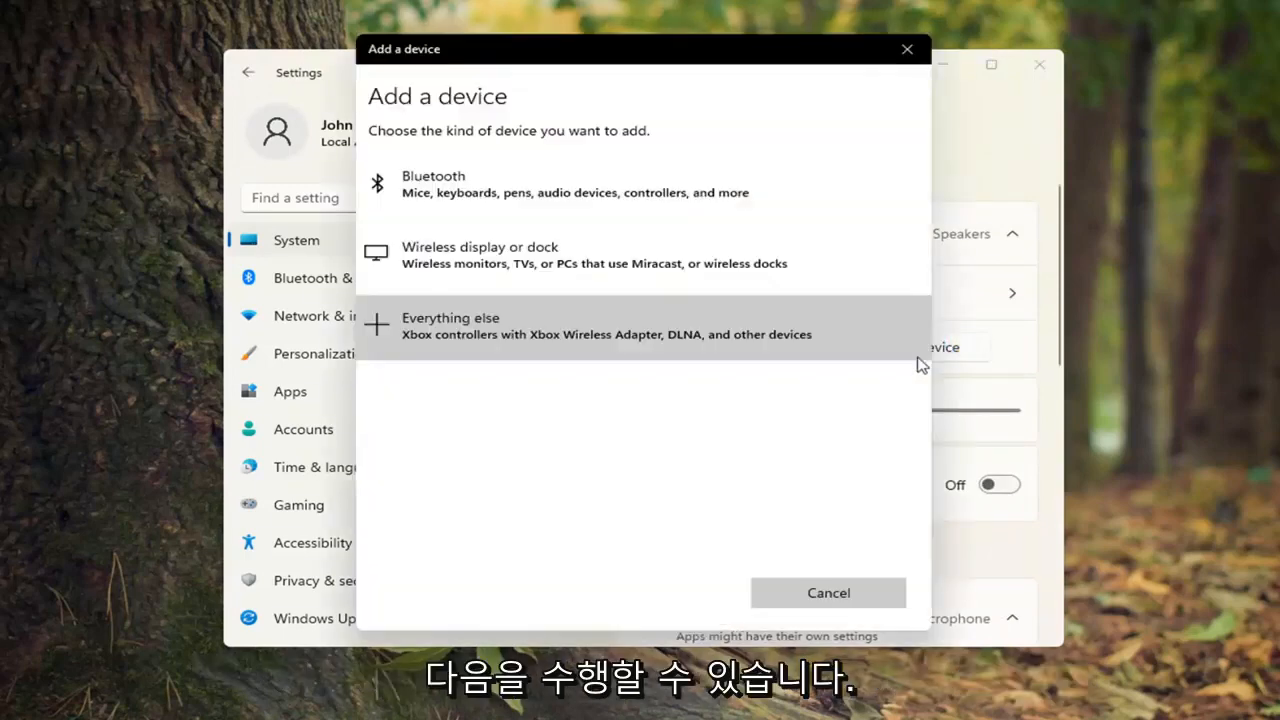
{"action": "mouse_move", "coordinate": [384, 92]}
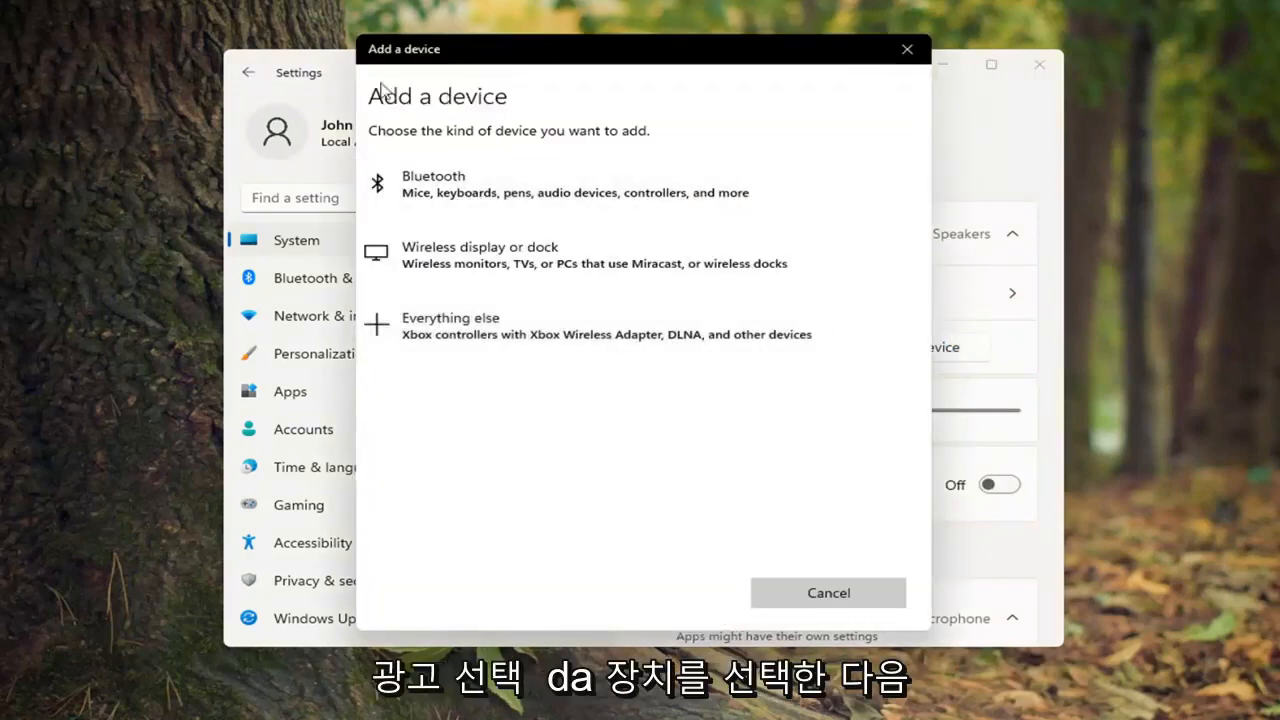